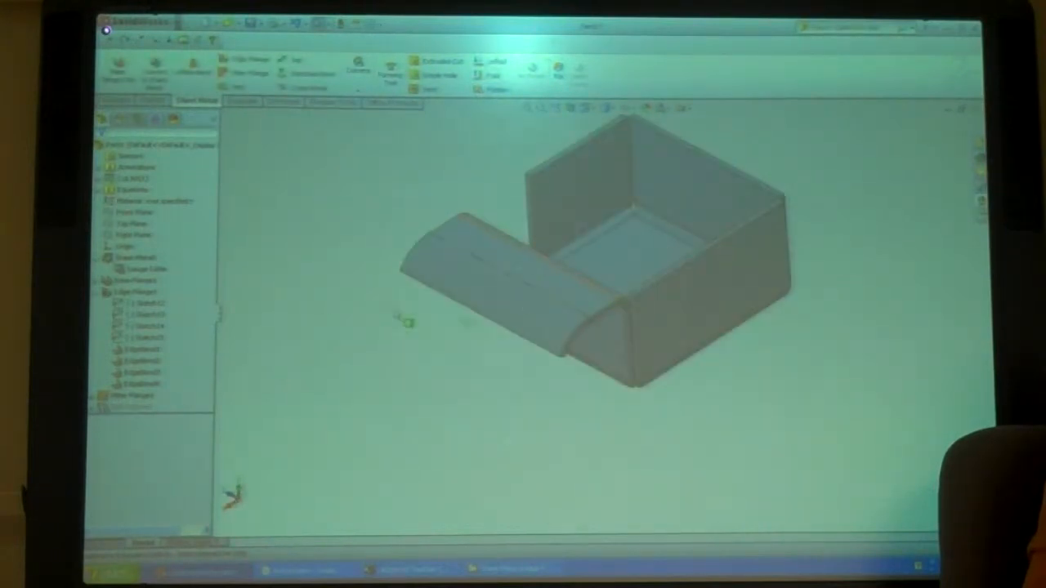
- Edit the front edge flange feature and accept its adjusted parameters
click(507, 269)
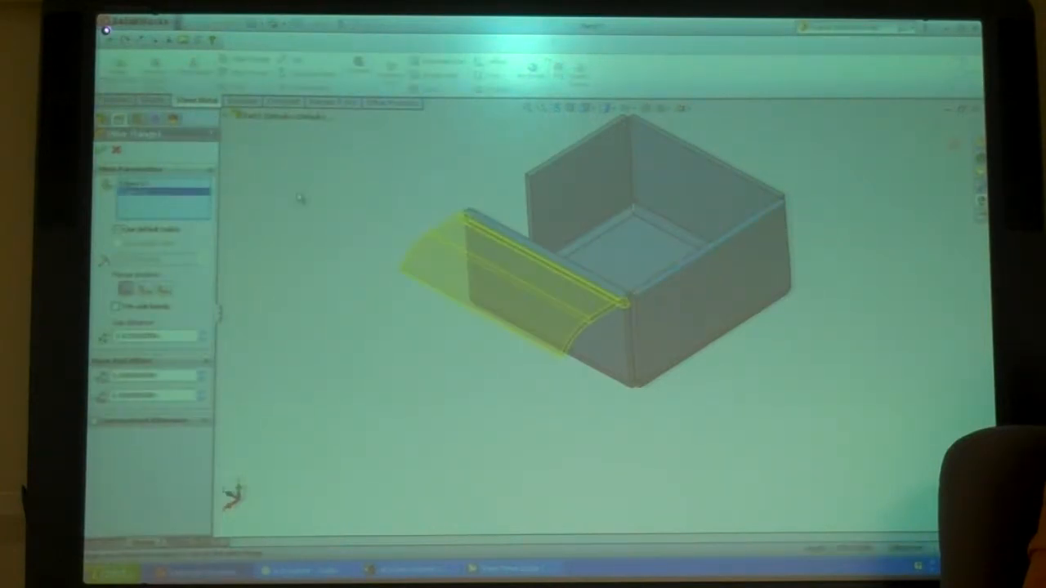
click(108, 151)
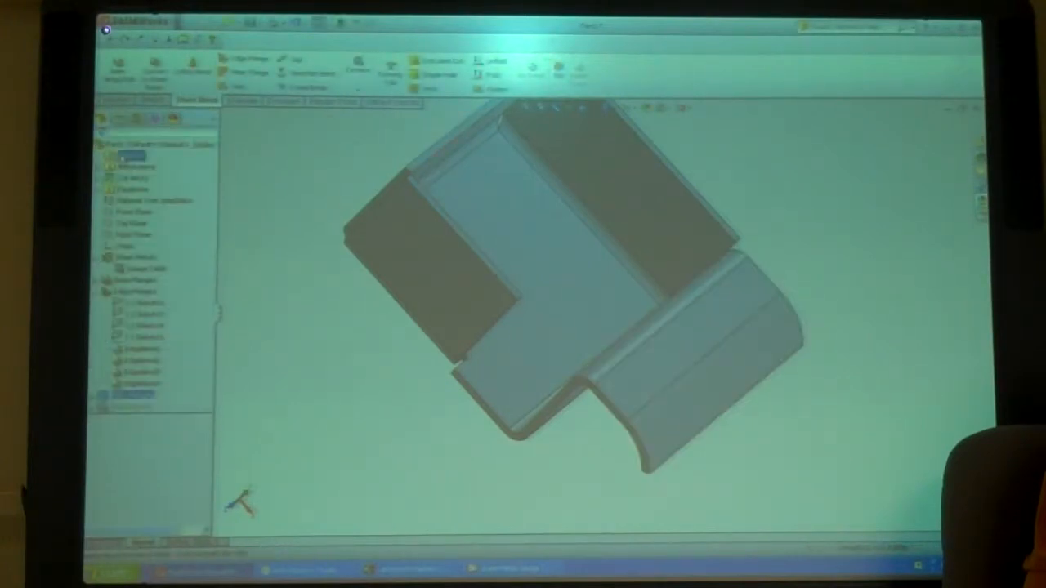
- Start deleting the flange feature, bringing up the Confirm Delete list of dependents
right_click(128, 400)
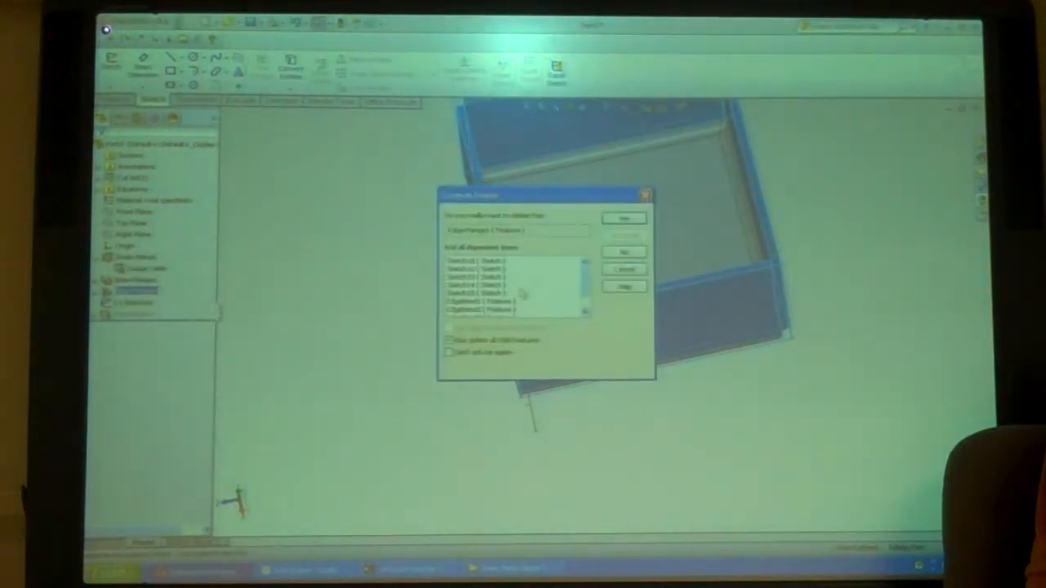
- Confirm deleting the flanges and their dependent sketches, leaving the flat base plate
click(624, 219)
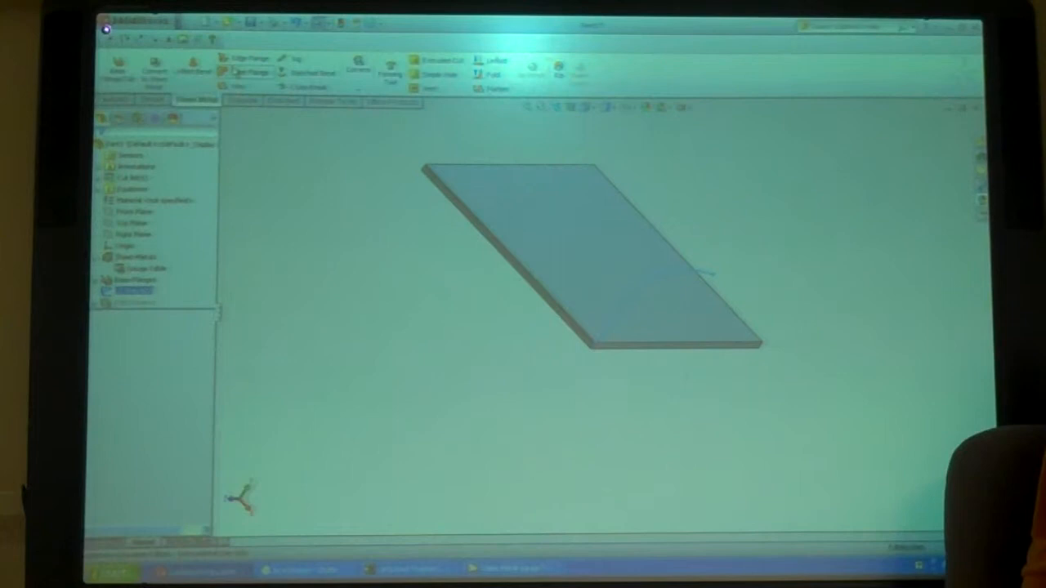
- Add edge flange walls around the plate to form an open box and start a new sketch
click(248, 59)
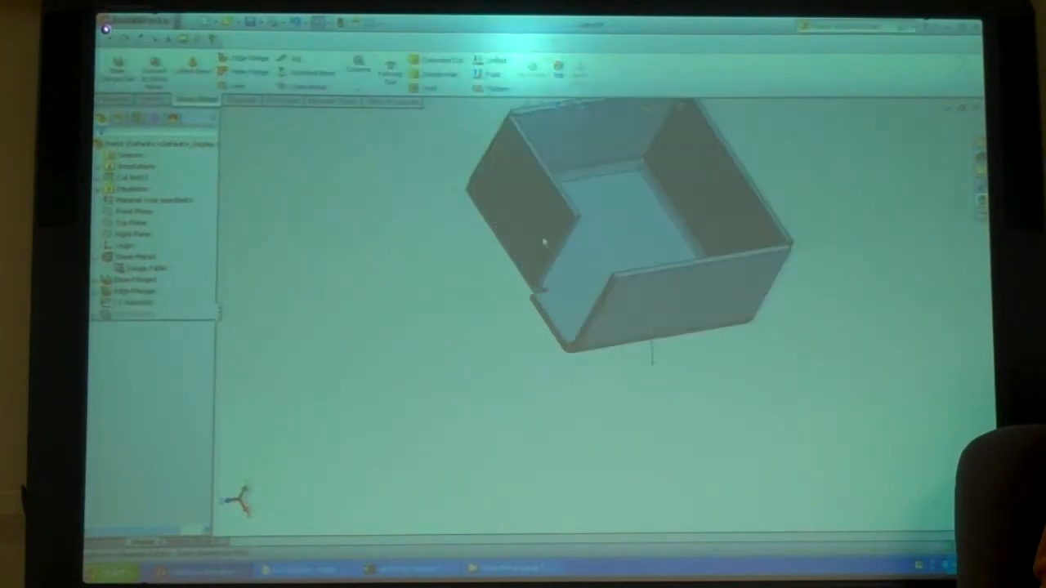
right_click(131, 258)
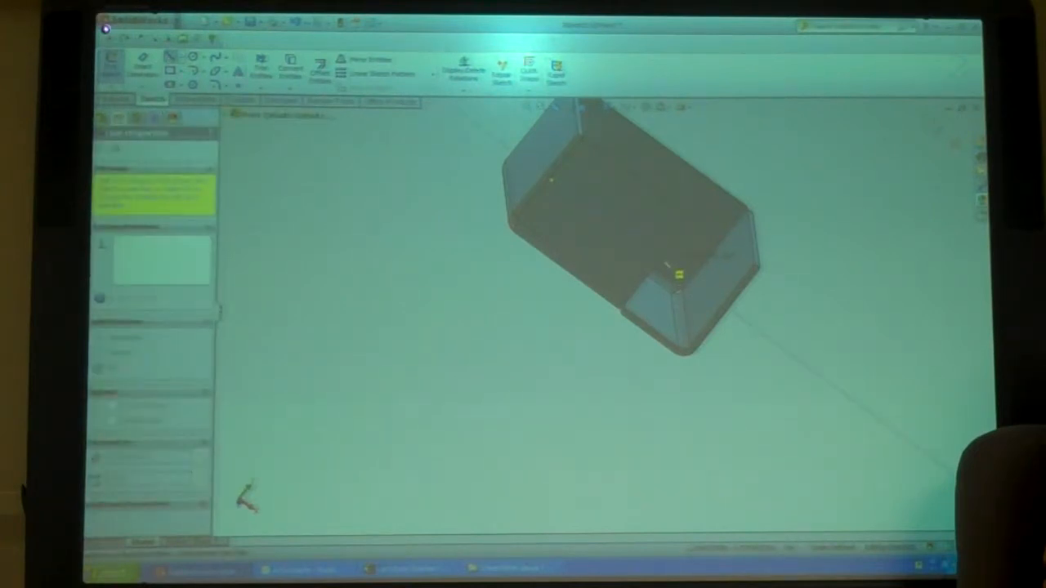
- Create the jog on the front wall so it steps outward
right_click(654, 275)
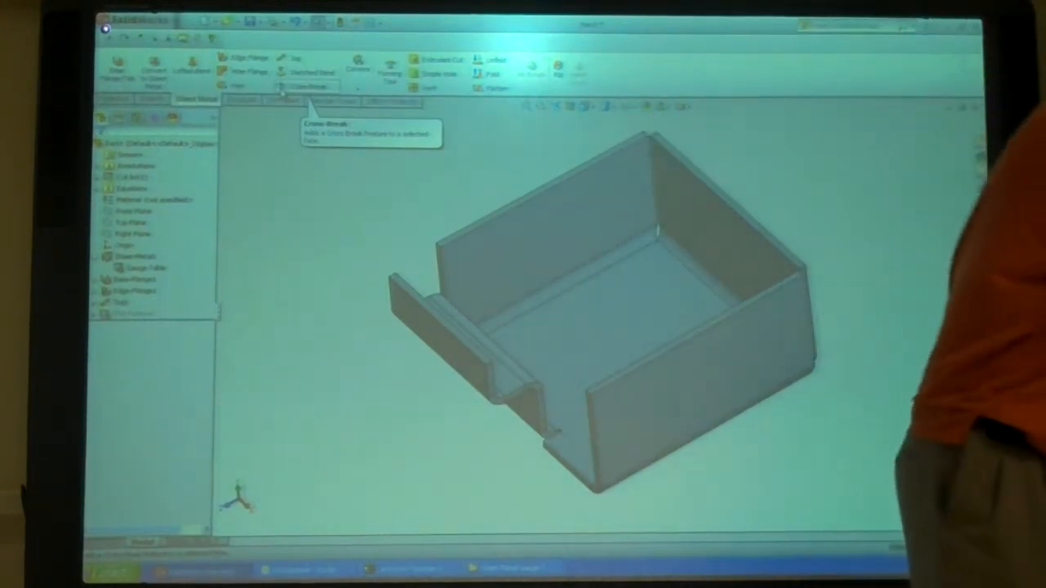
- Apply a Cross Break to the bottom face of the box
click(307, 86)
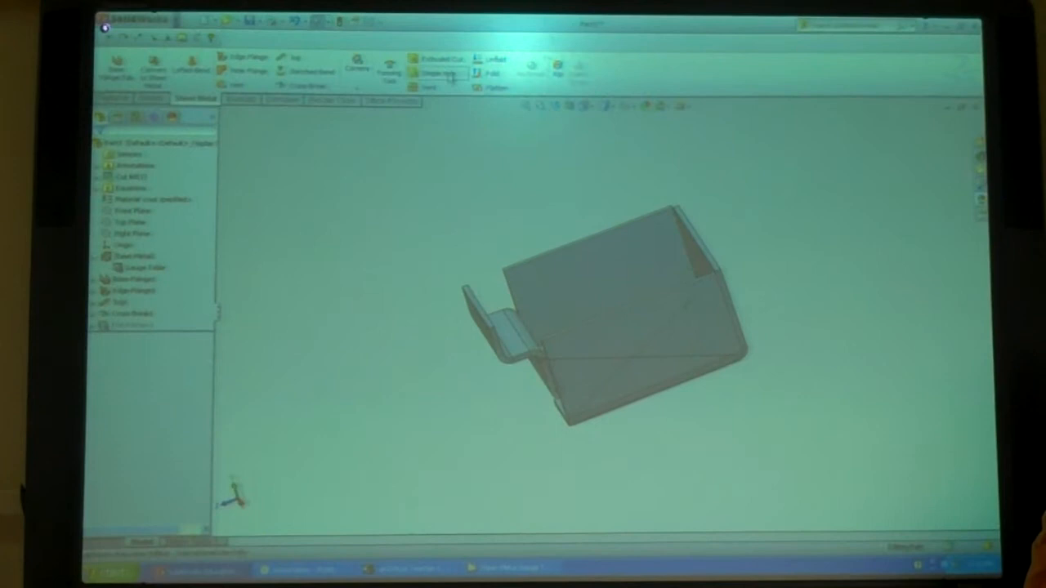
mouse_move(441, 73)
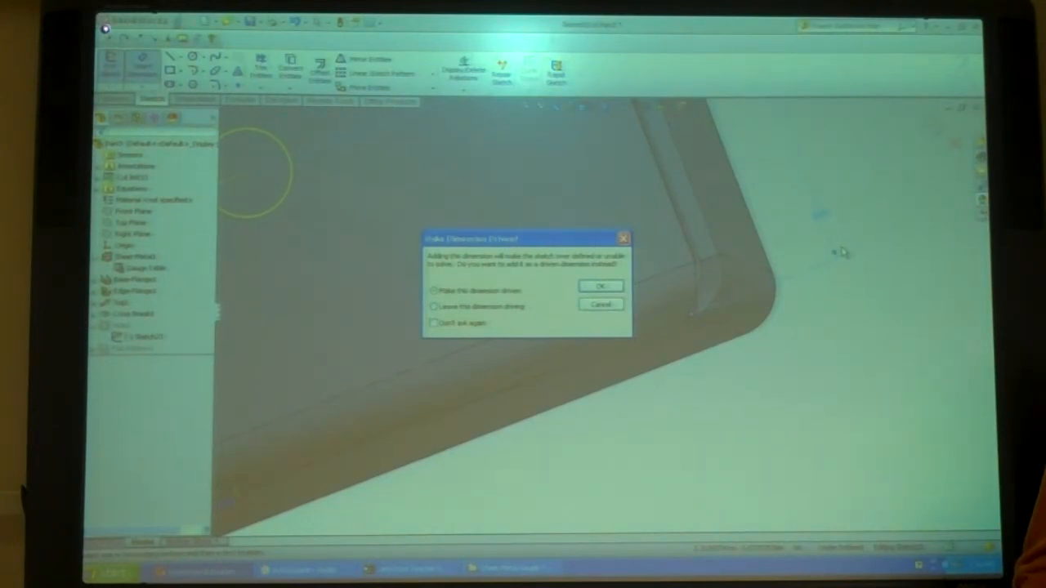
- Accept the driven-dimension prompt so the hole is cut through the side wall at its fixed position
click(601, 284)
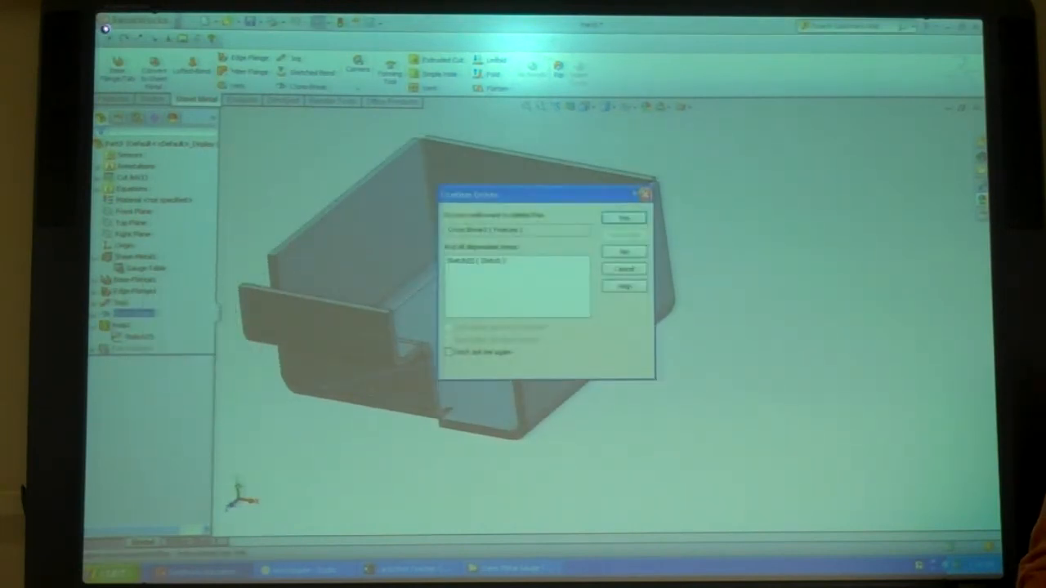
click(624, 219)
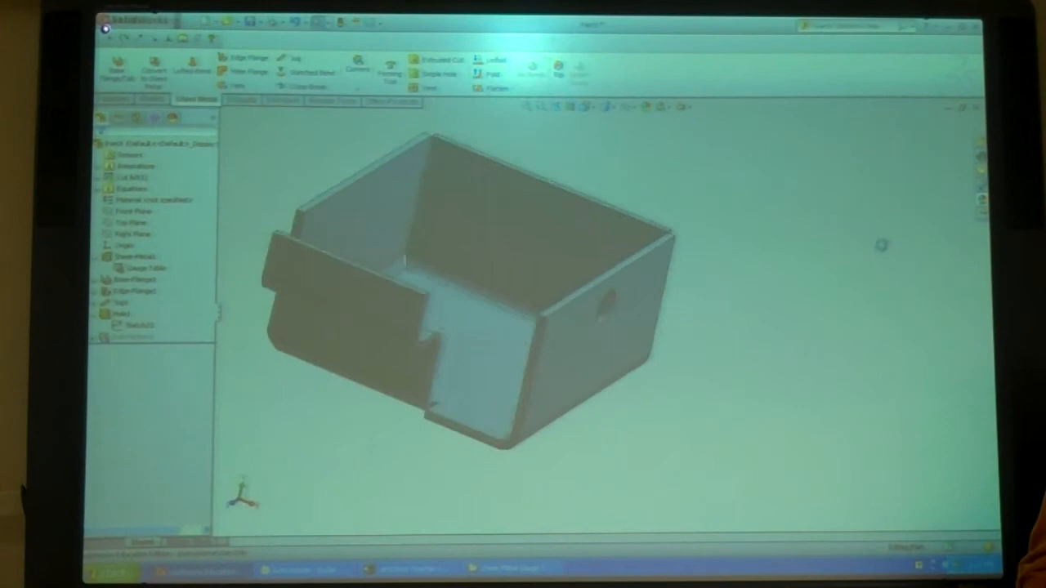